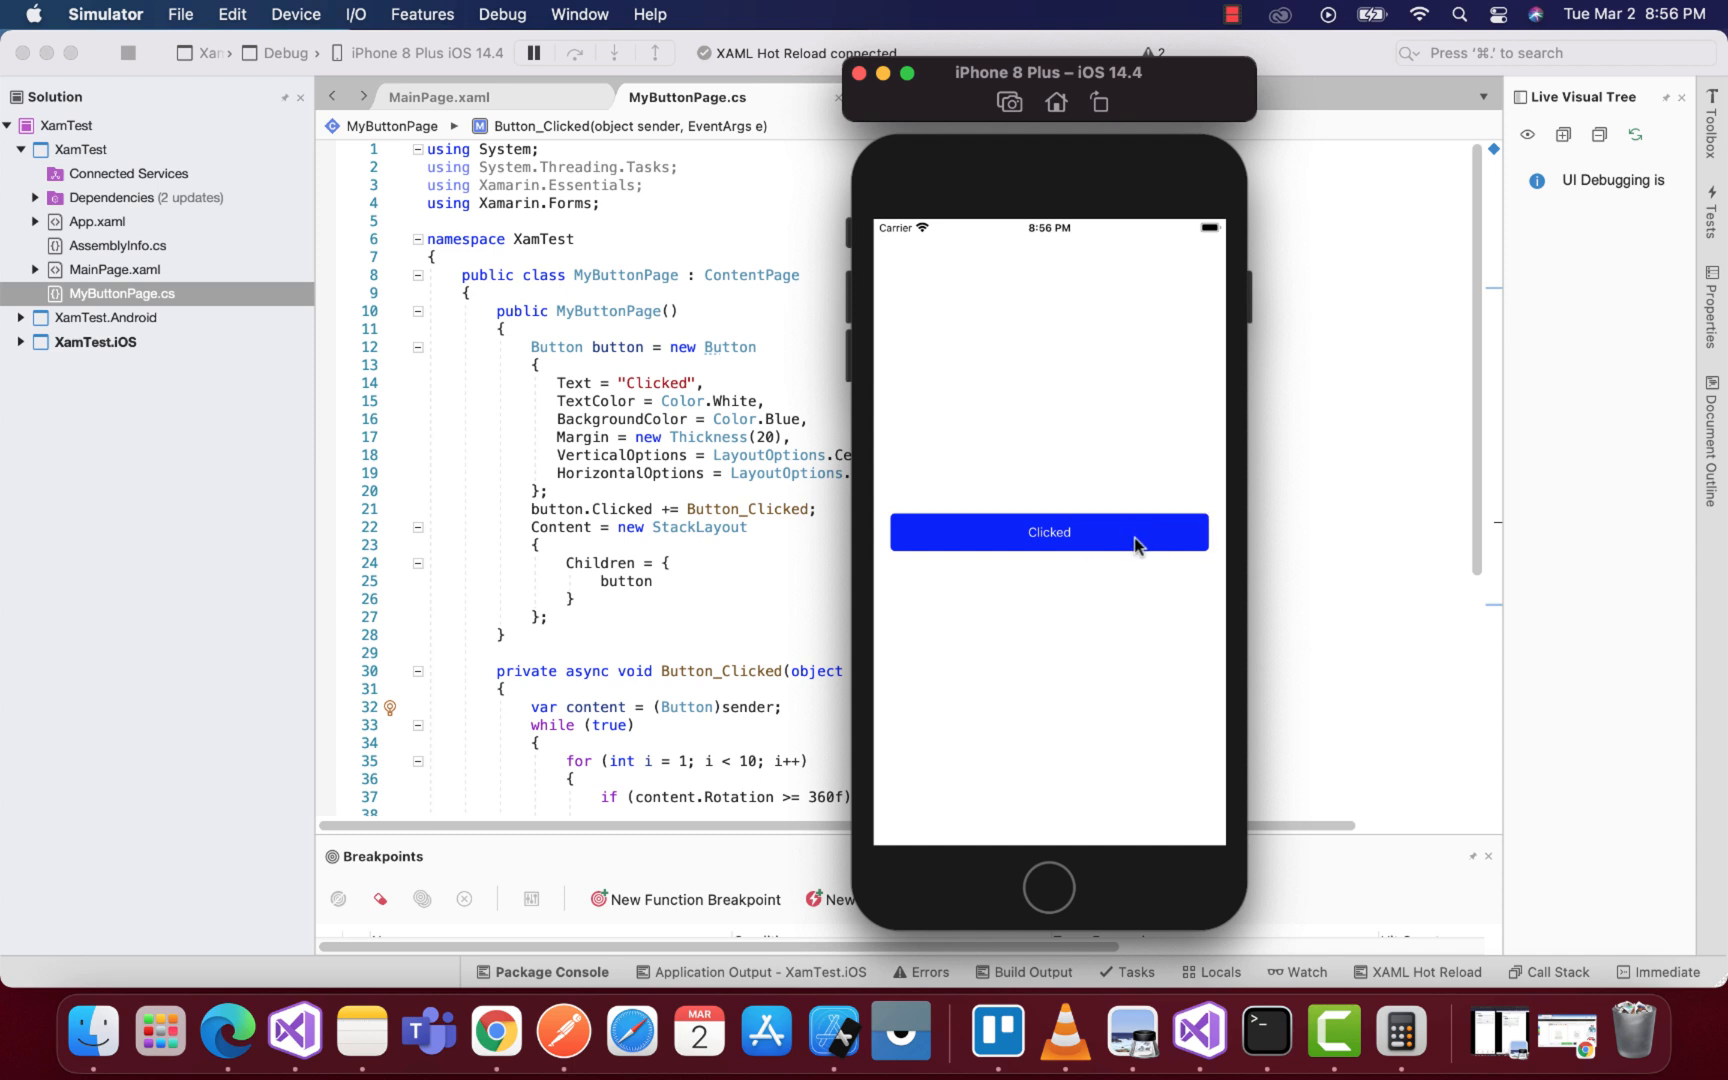
Tap the blue 'Clicked' button in the iOS Simulator's XamTest app.
click(1048, 532)
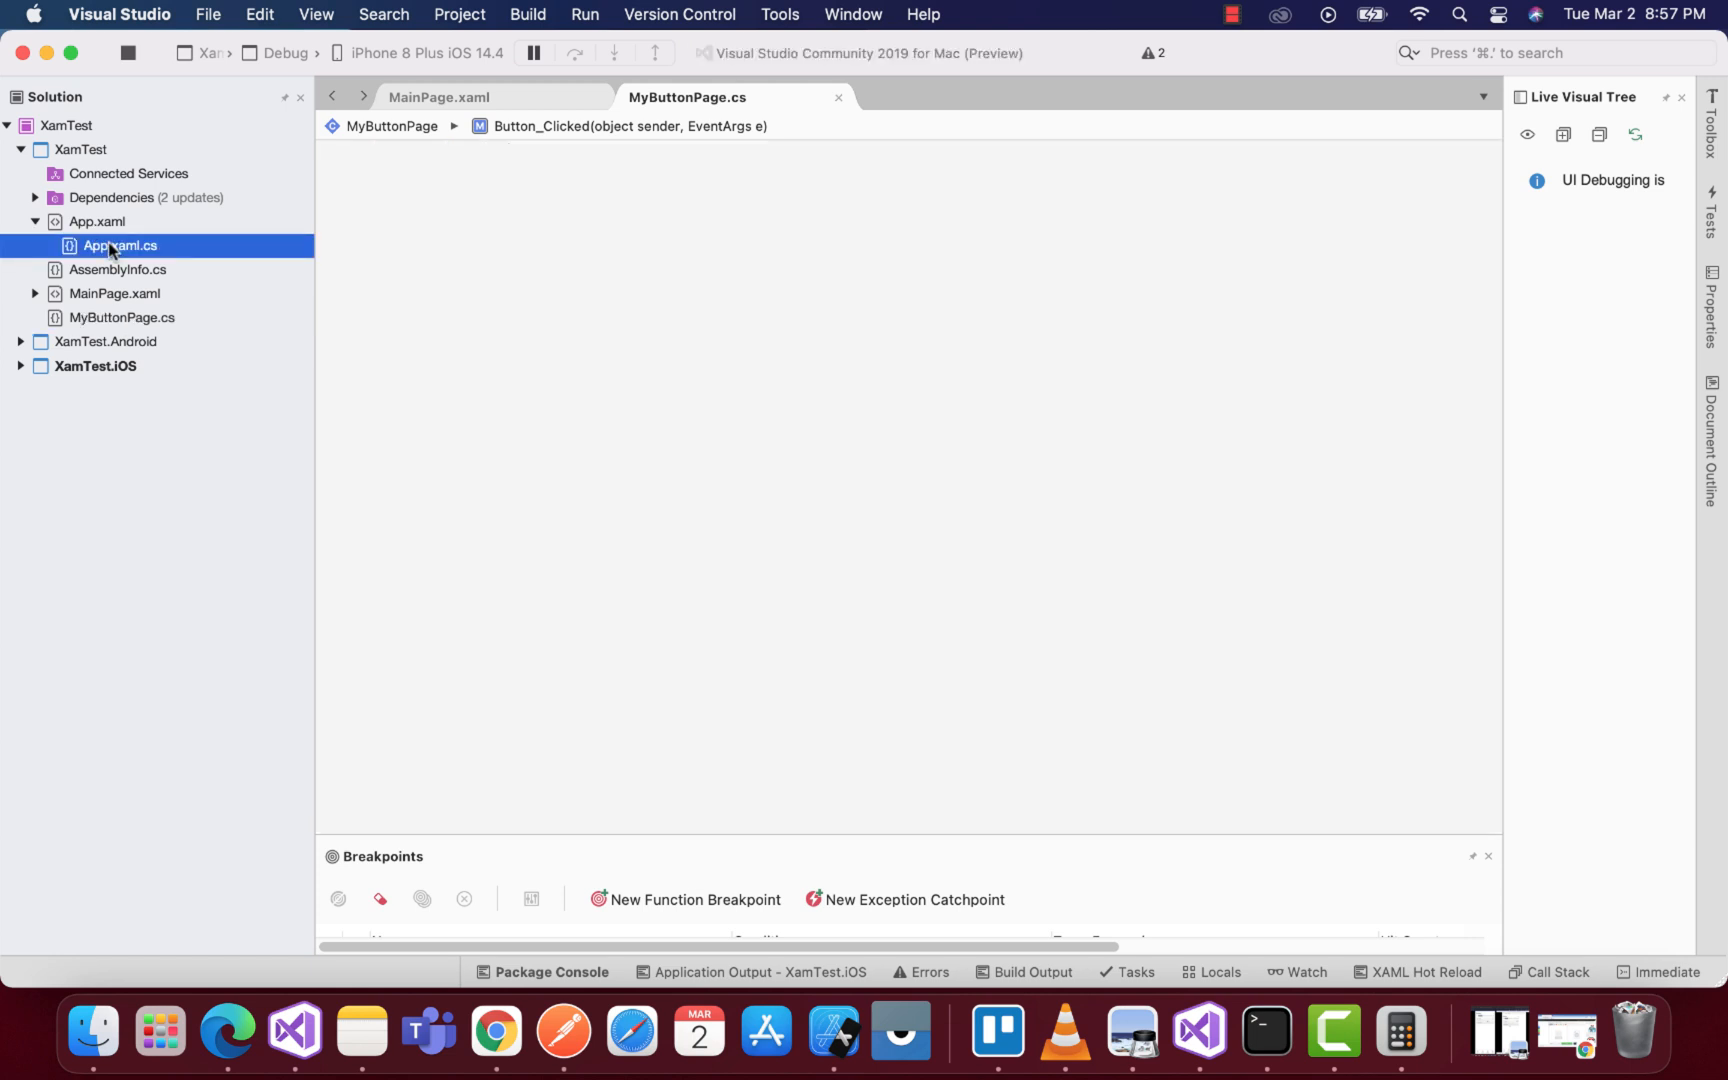
Open App.xaml.cs, where MainPage is set to a new MyButtonPage.
double_click(118, 245)
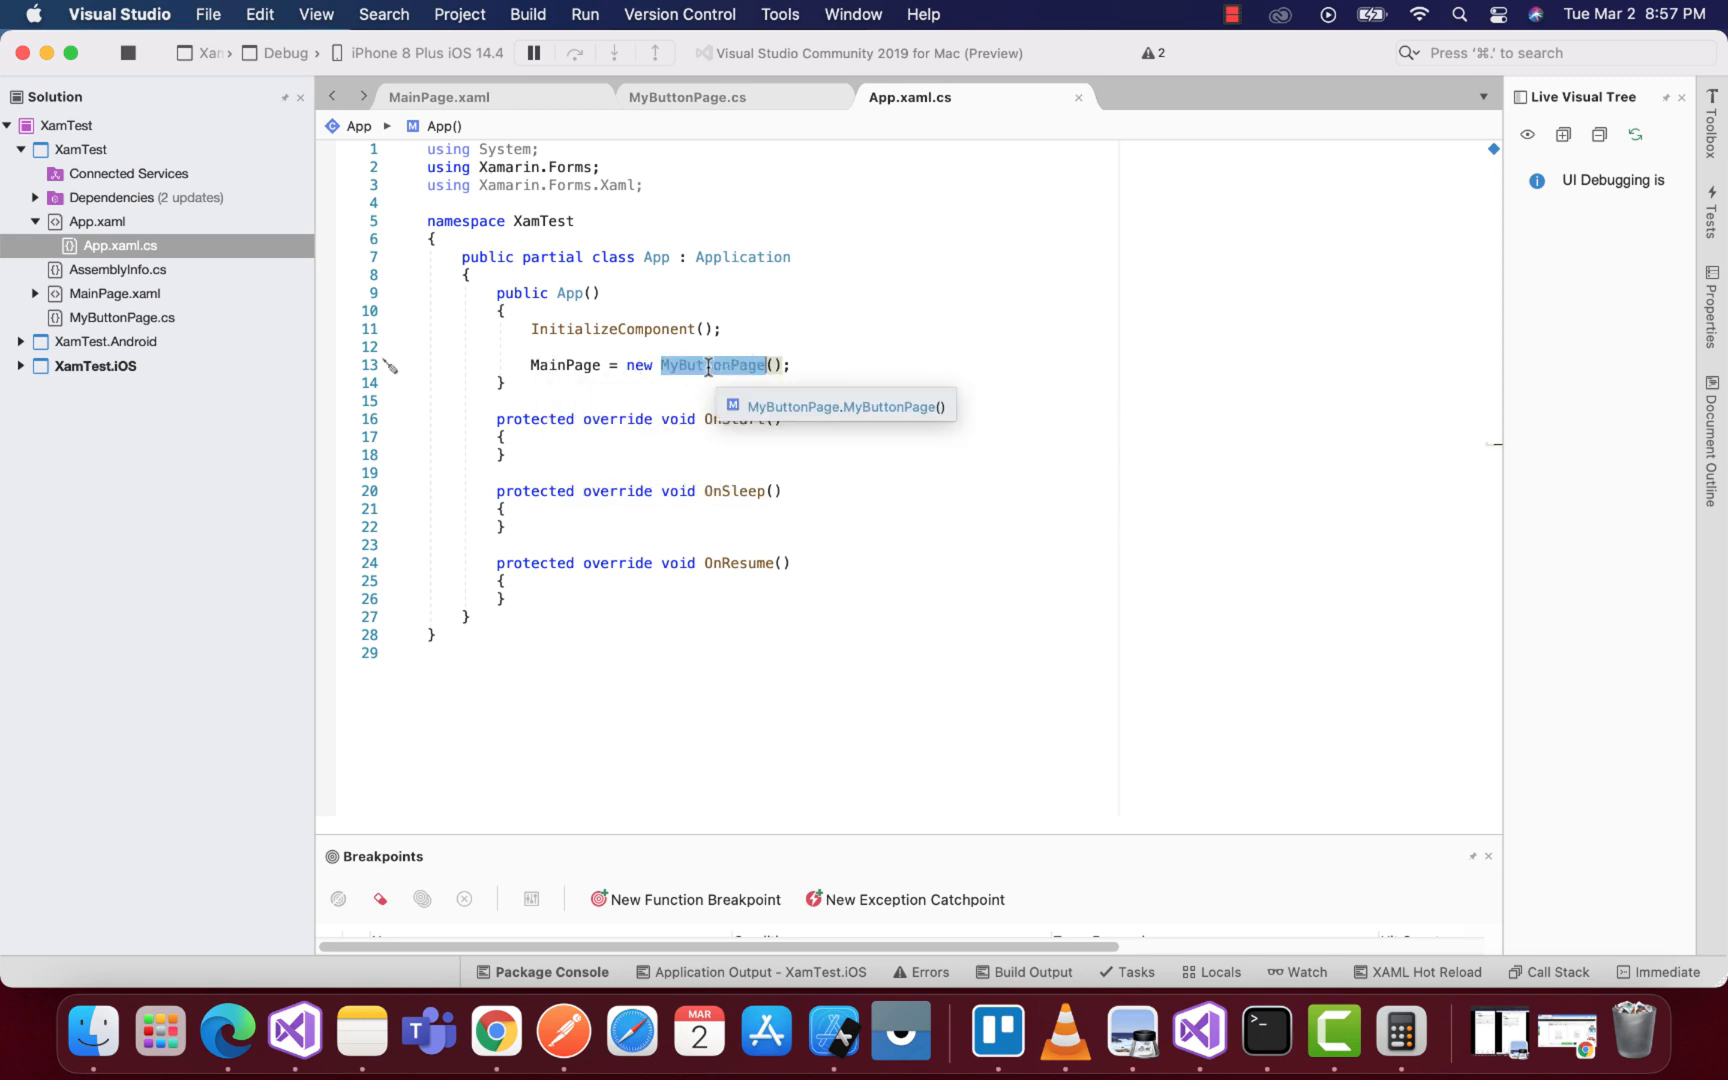
Browse the XamTest project's Add > New File templates, then cancel without creating a file.
right_click(66, 125)
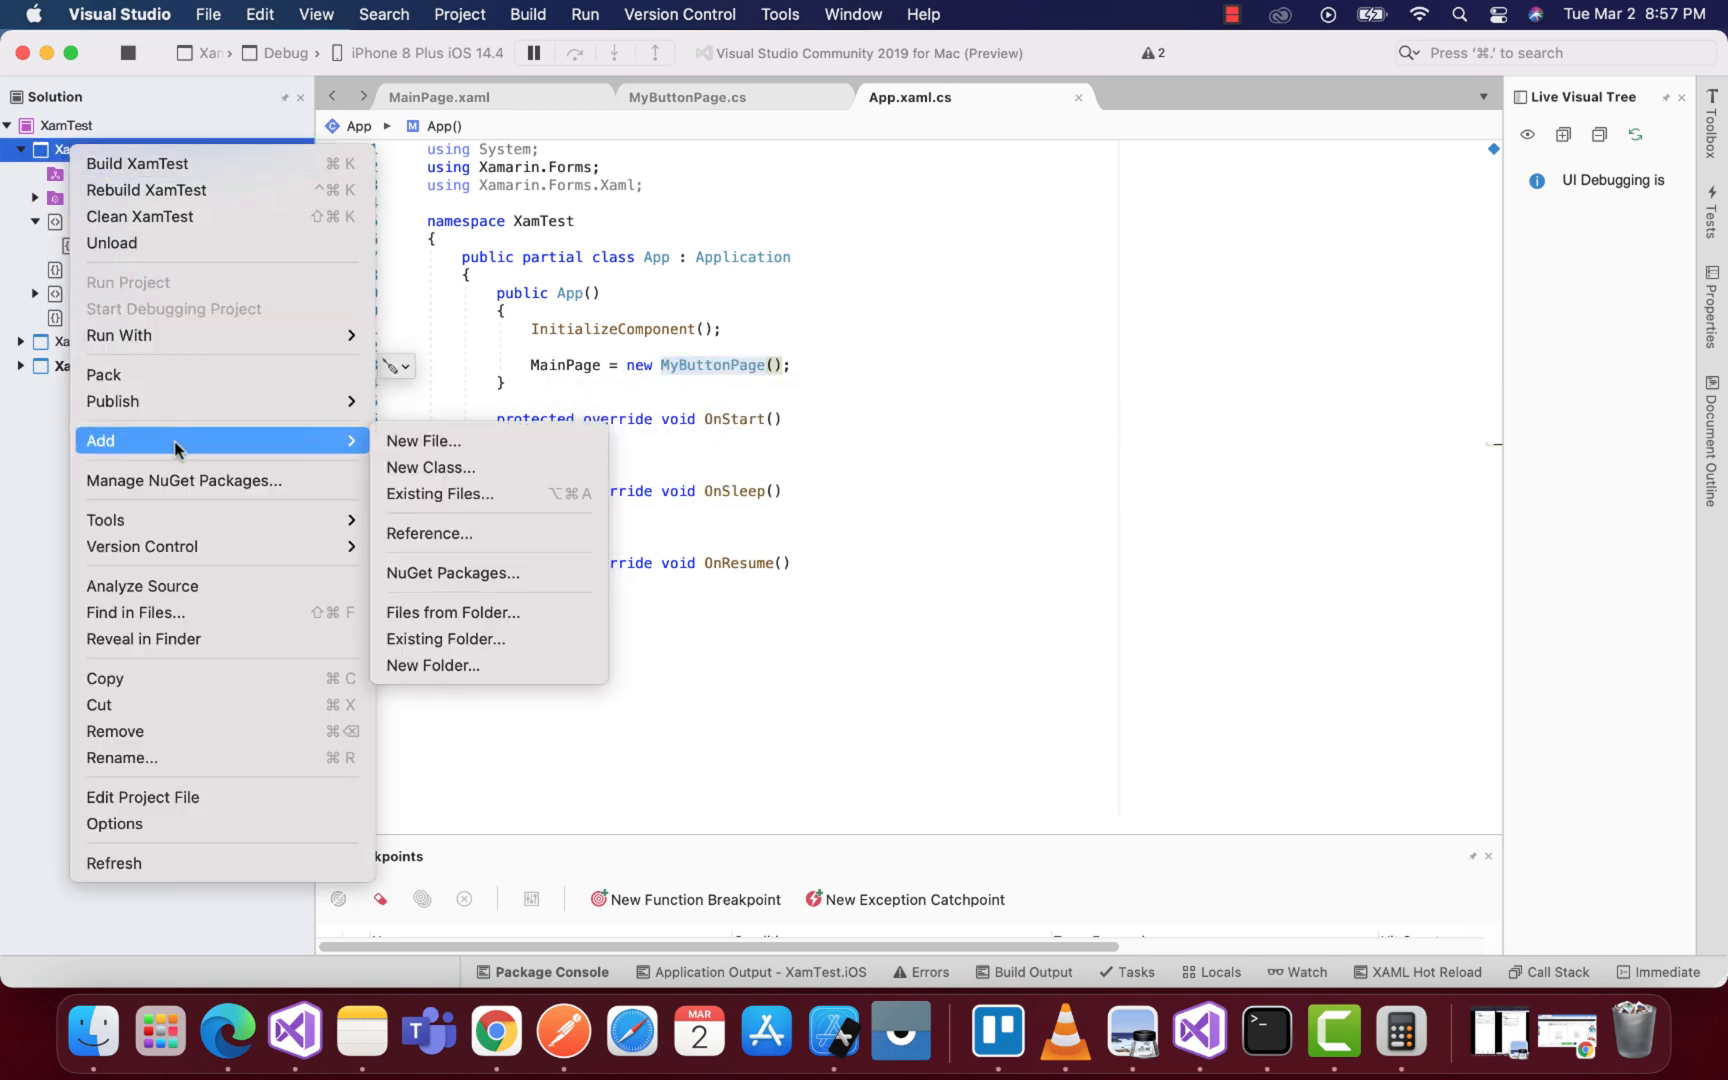
mouse_move(461, 441)
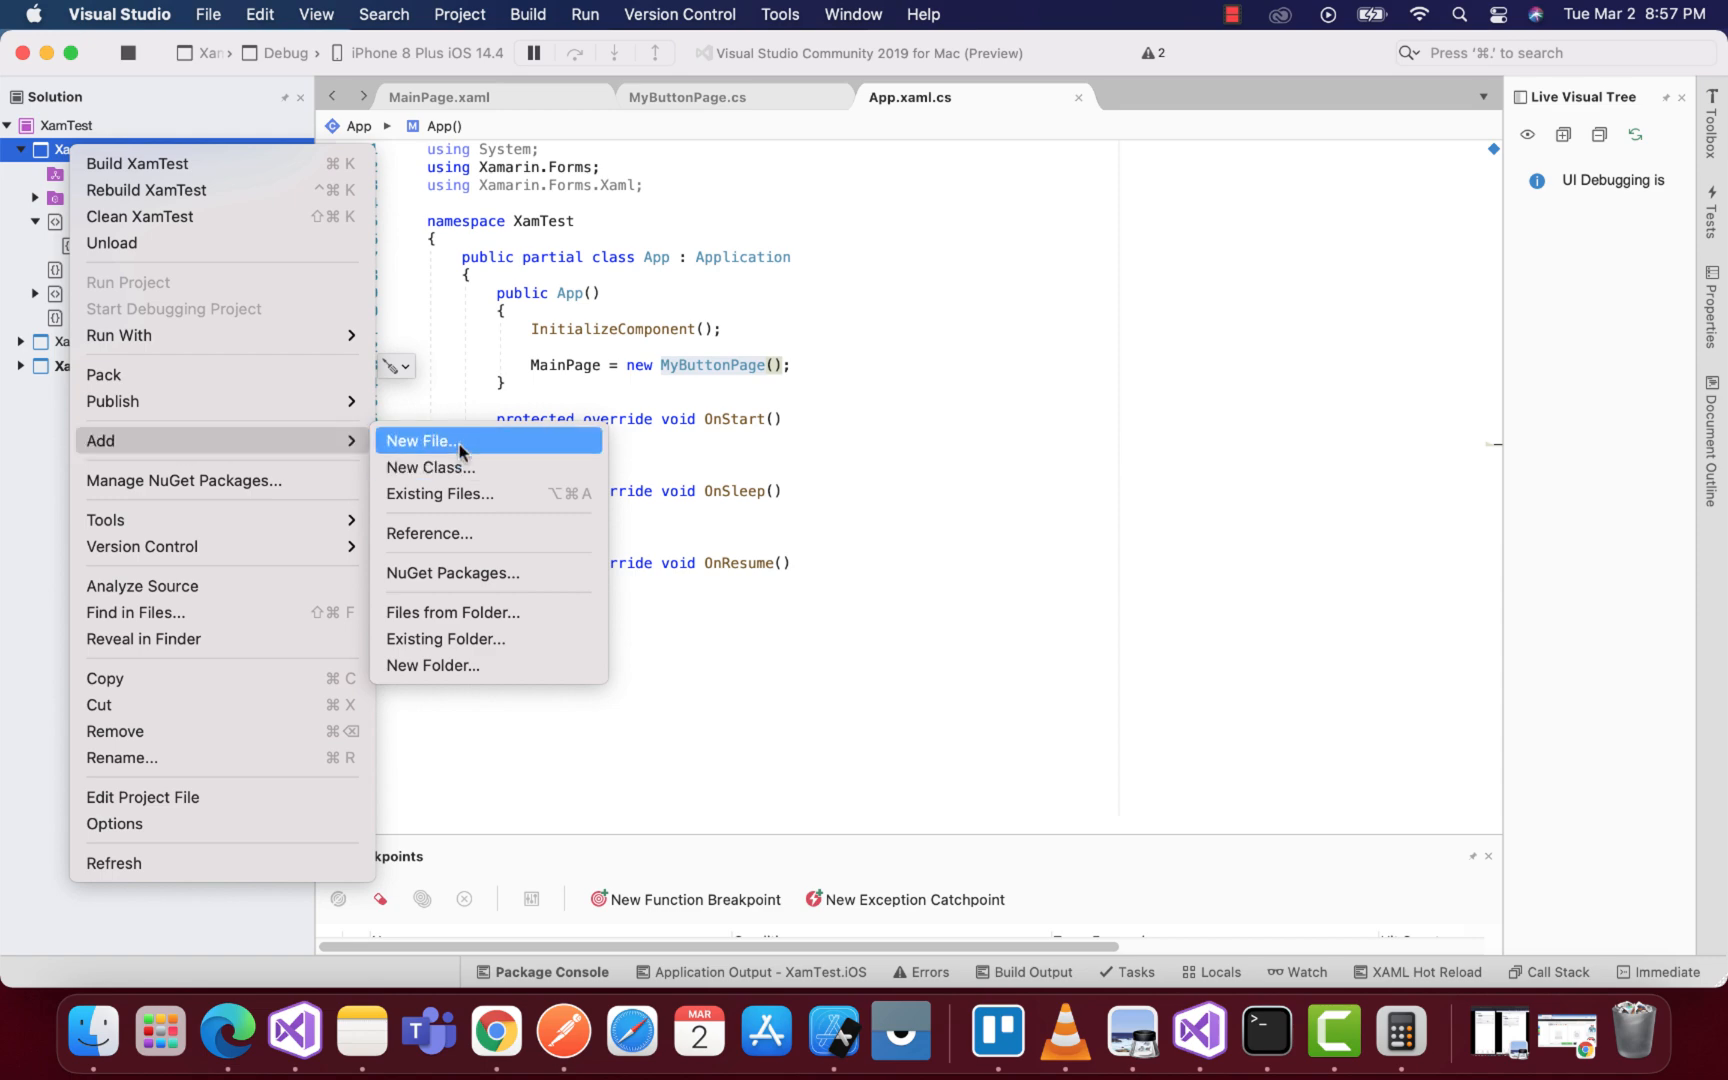
click(420, 440)
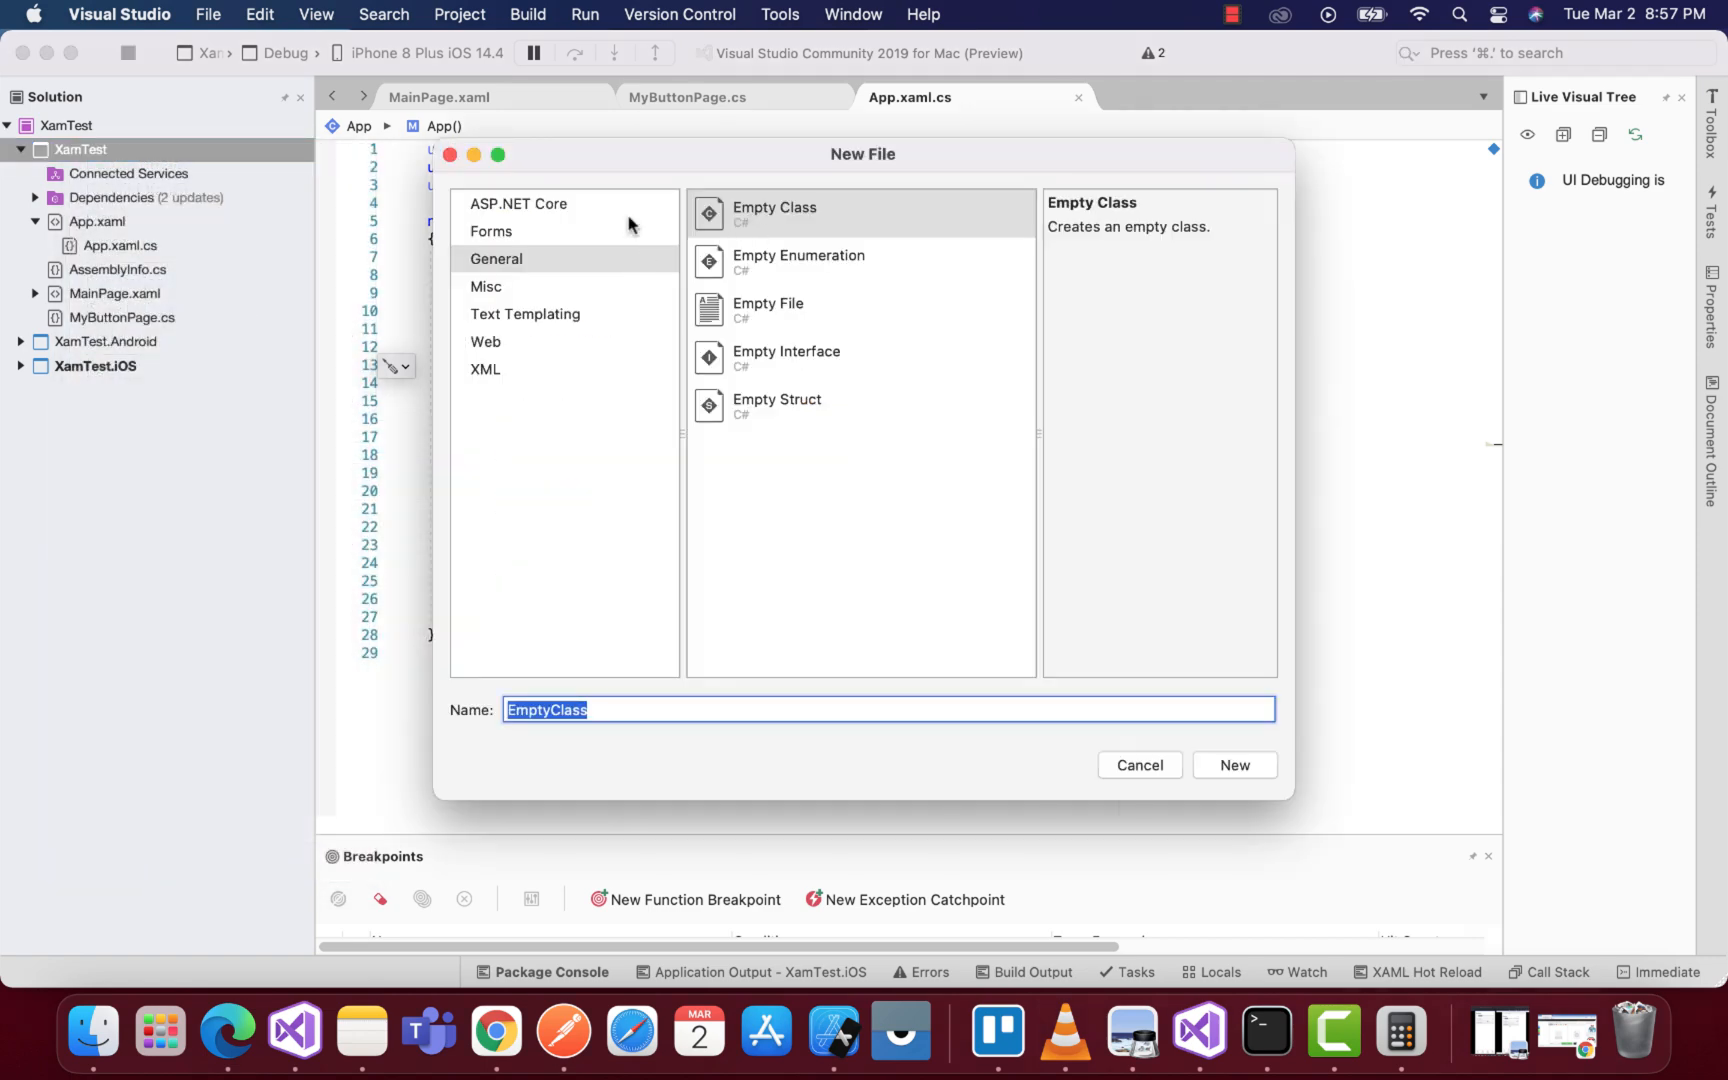
click(490, 230)
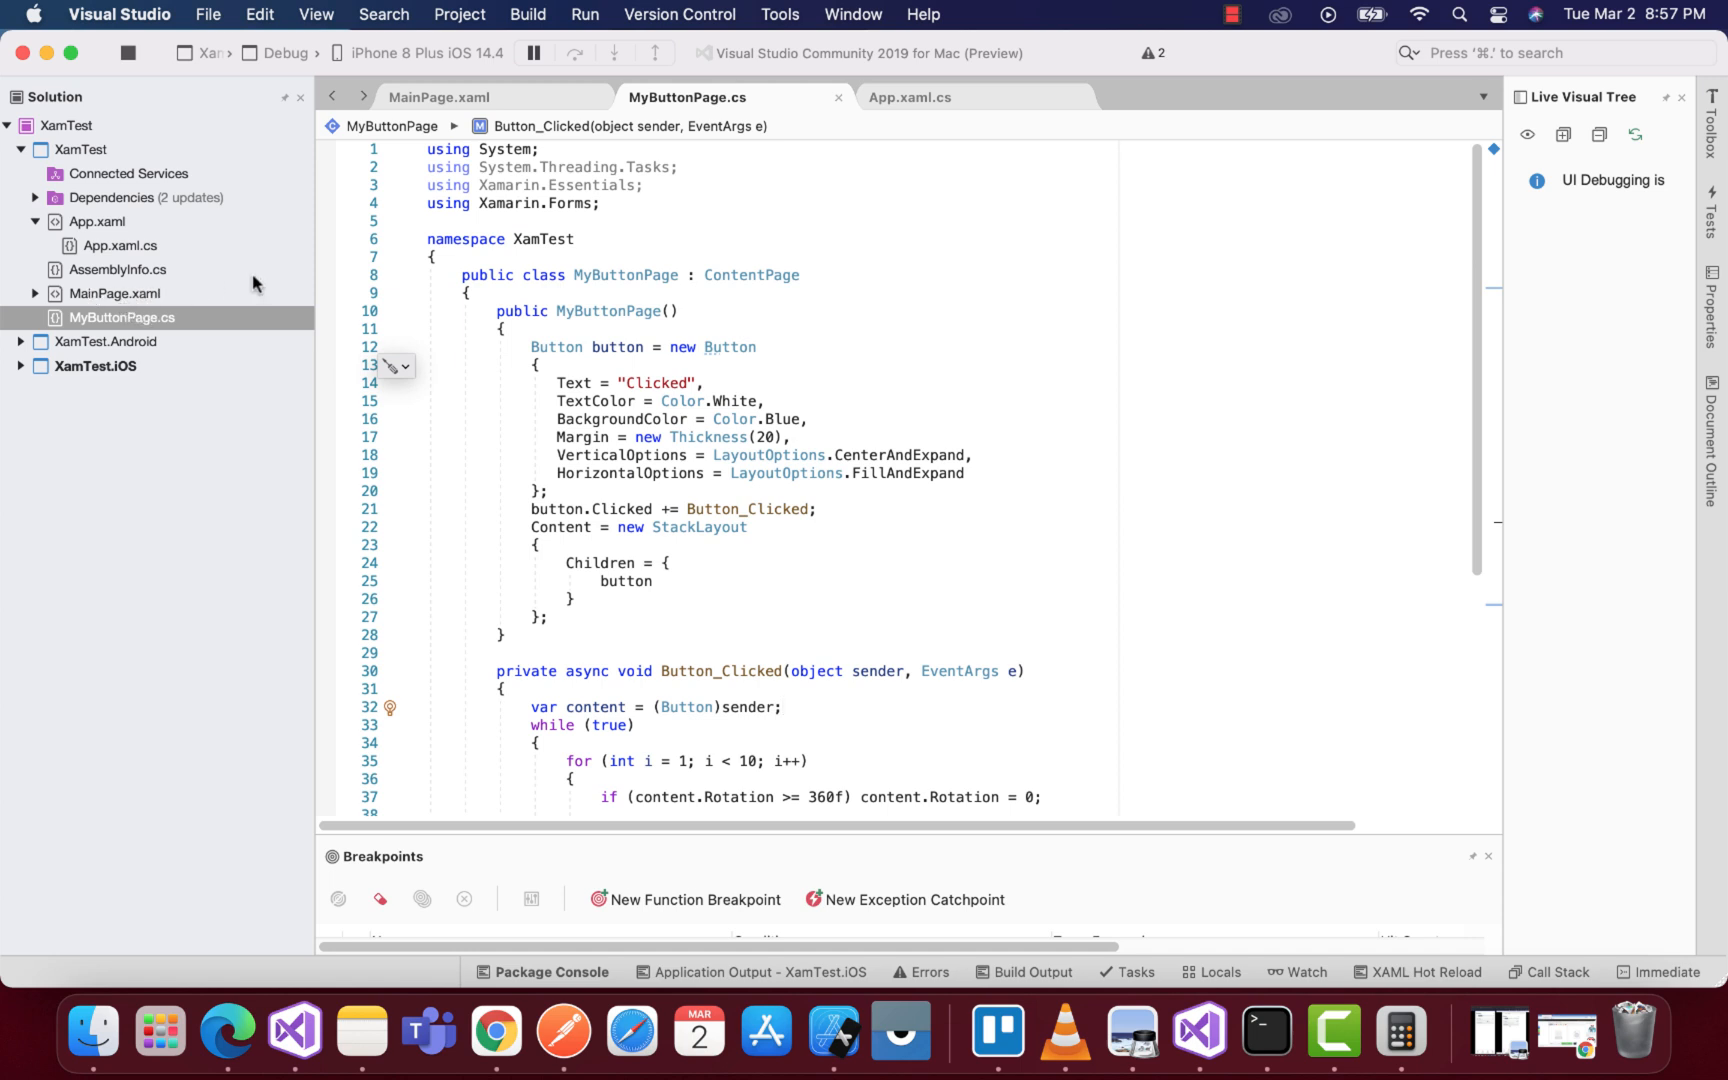
scroll(down, 3)
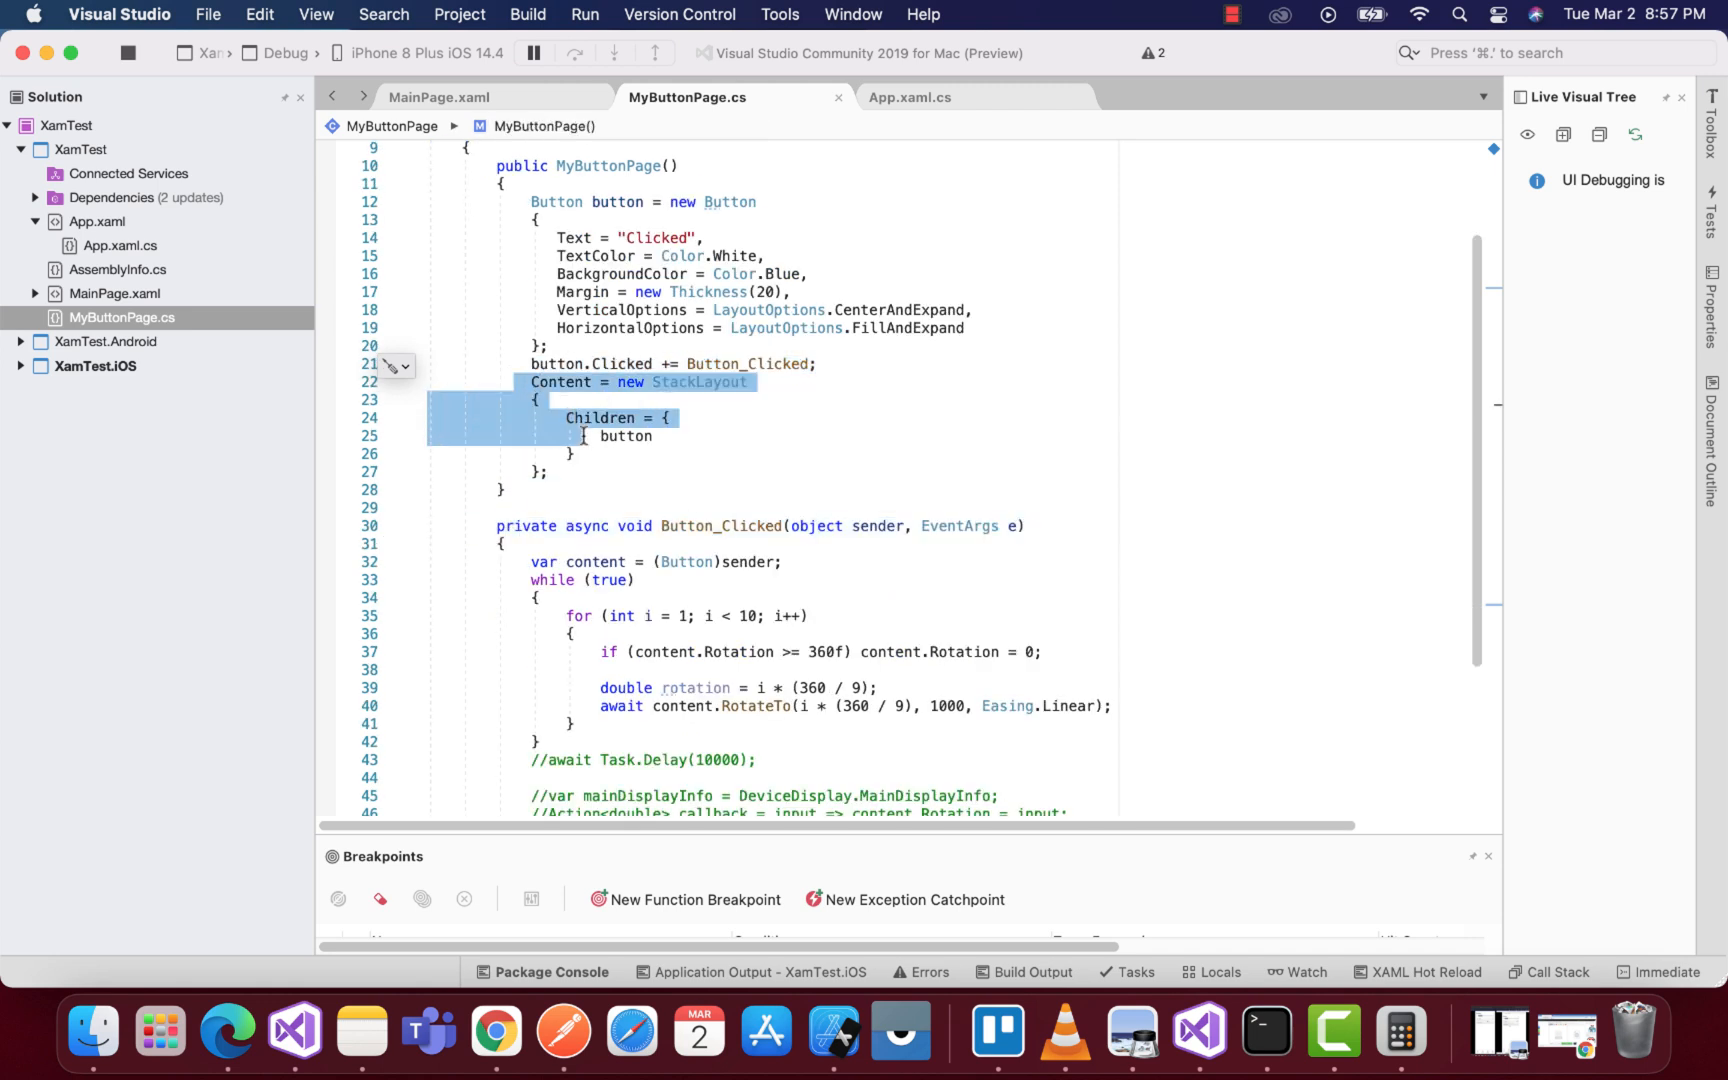
drag(581, 432, 595, 474)
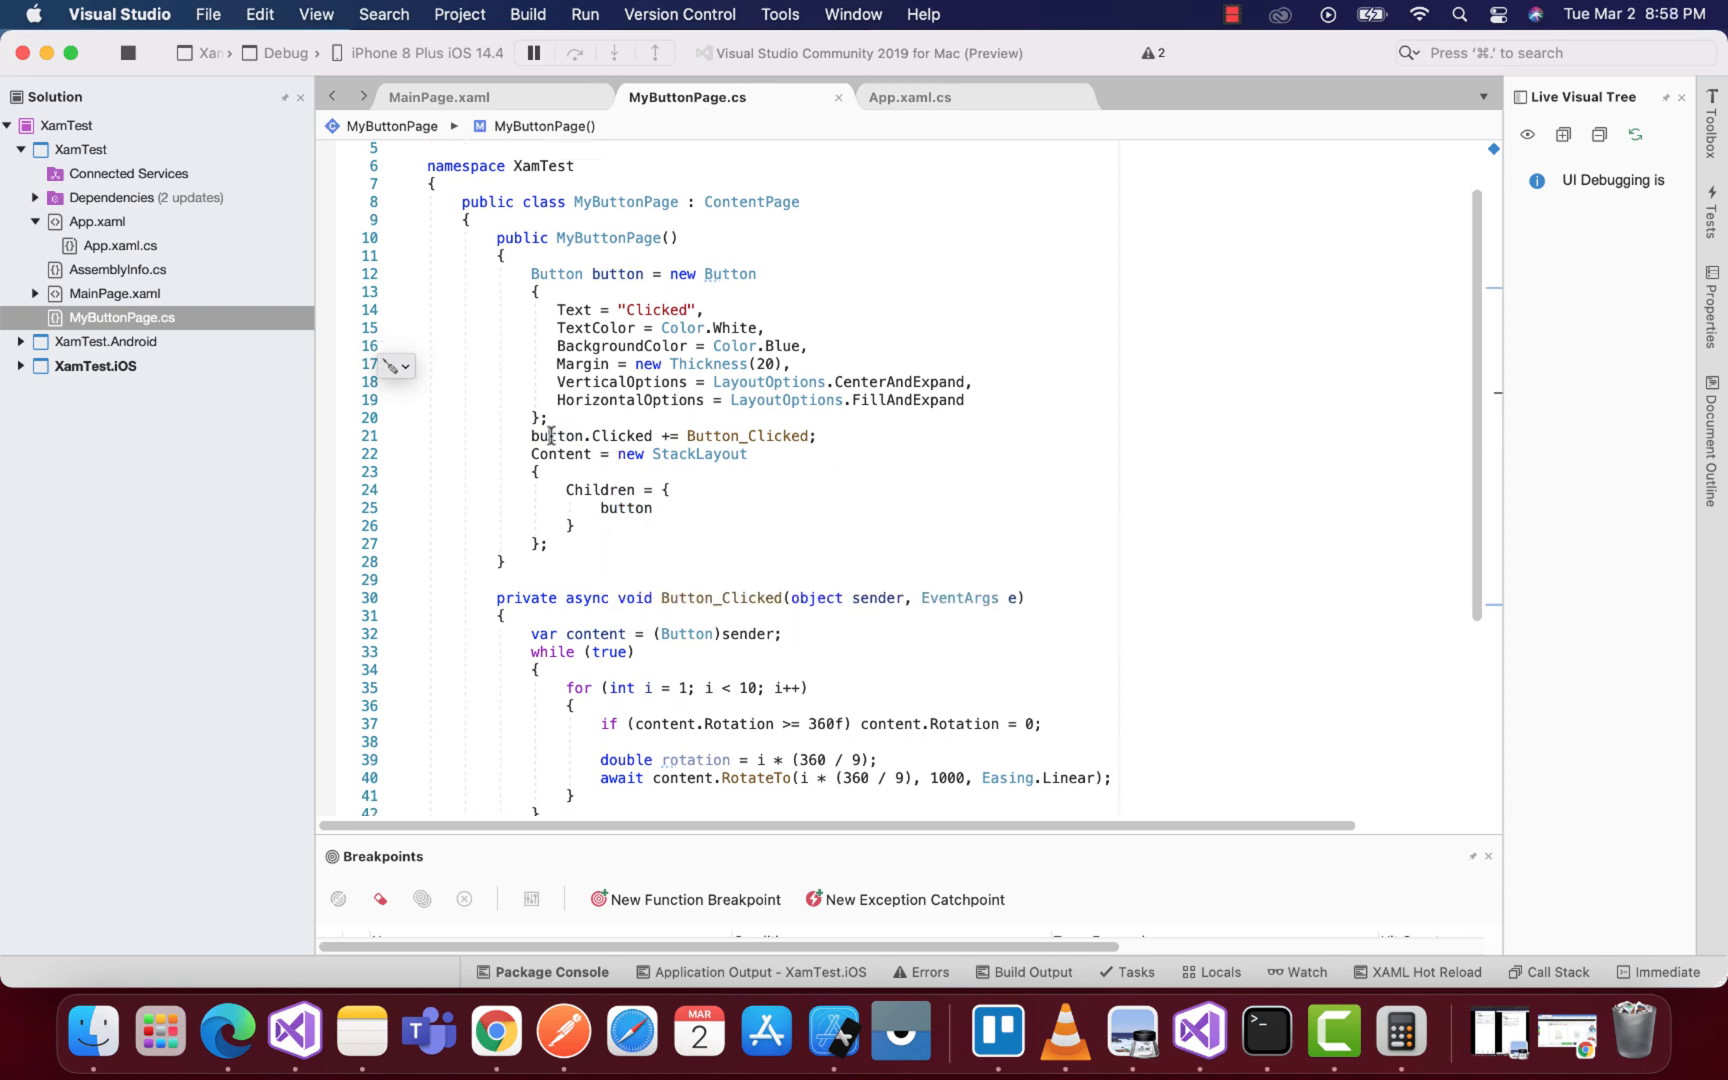
scroll(down, 3)
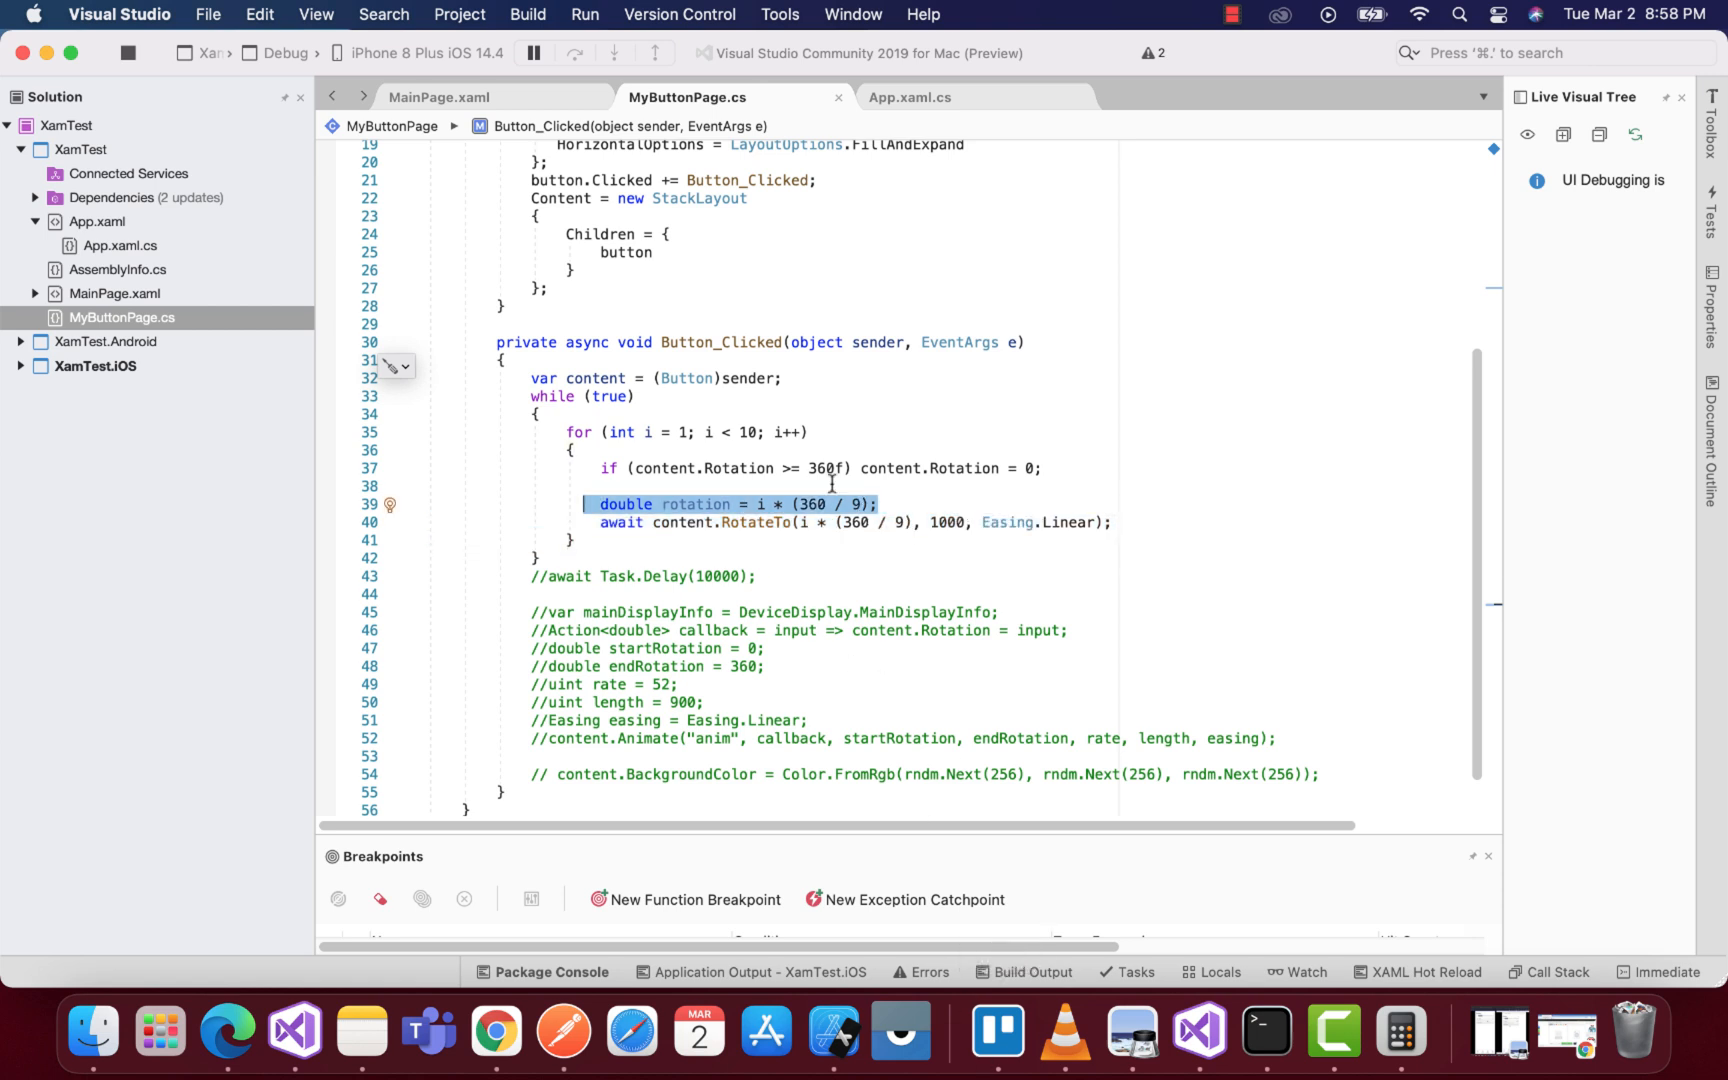
mouse_move(1402, 1034)
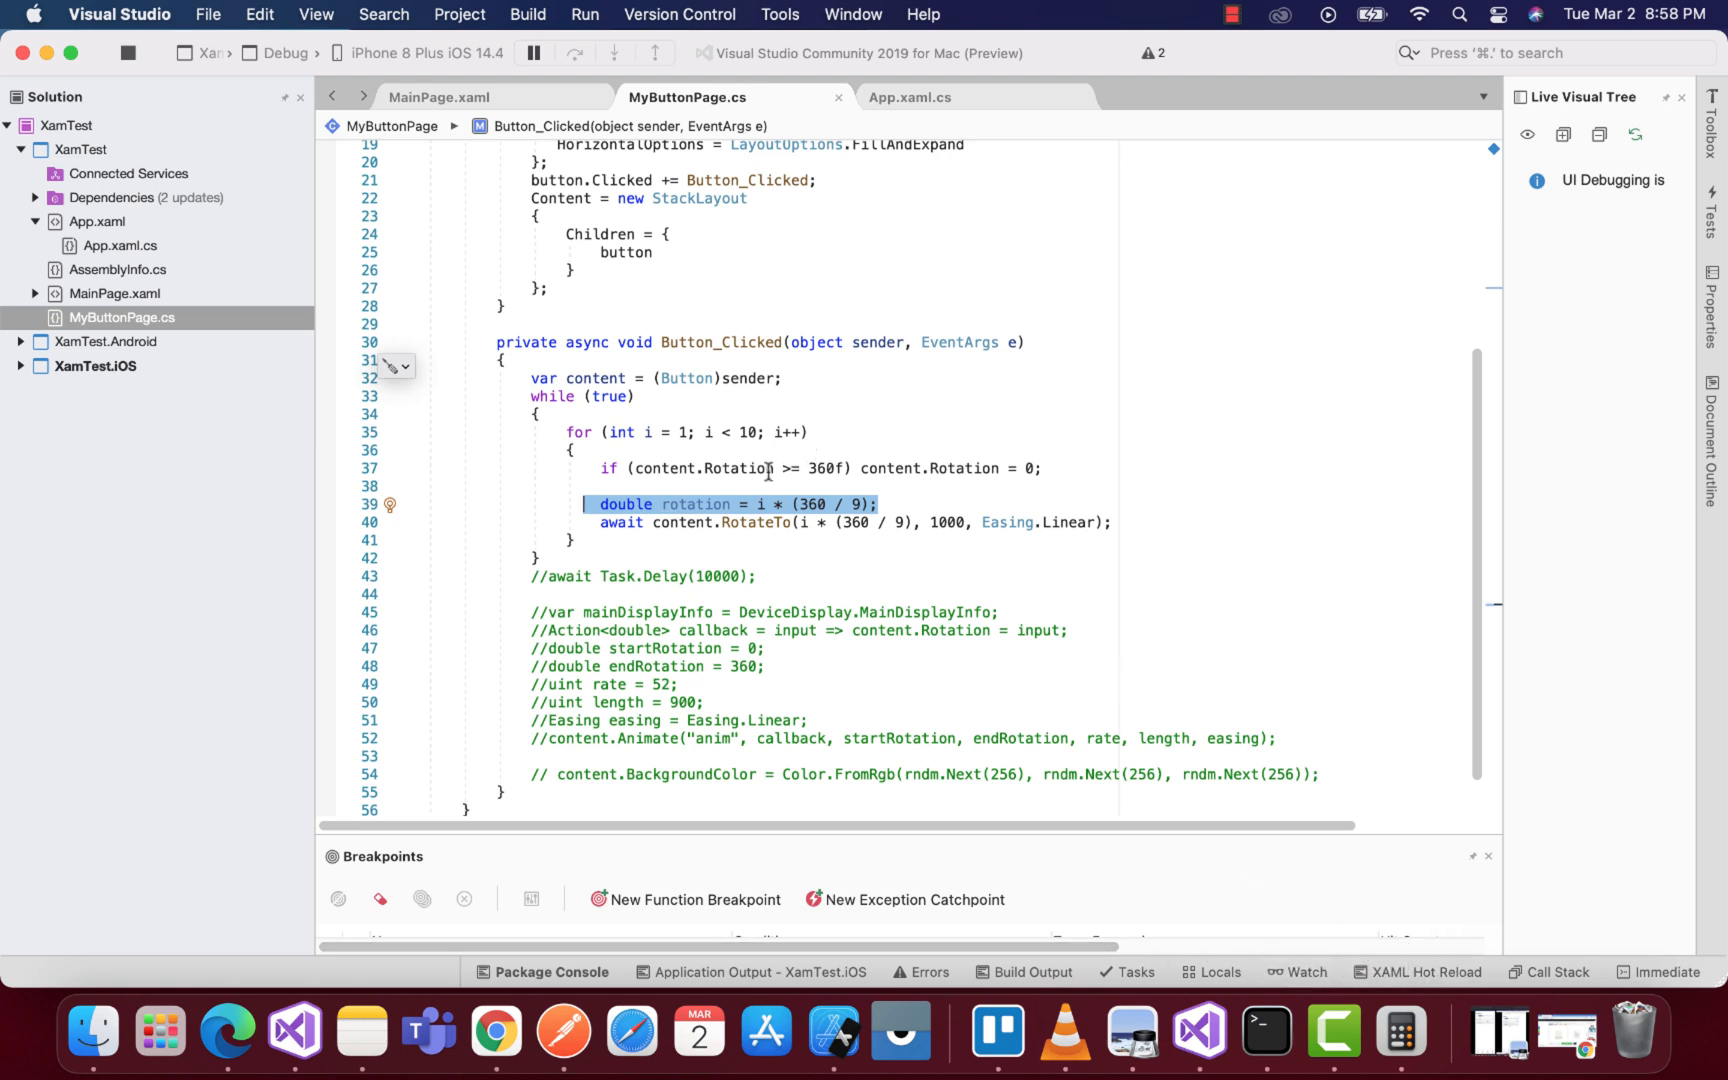
mouse_move(685, 532)
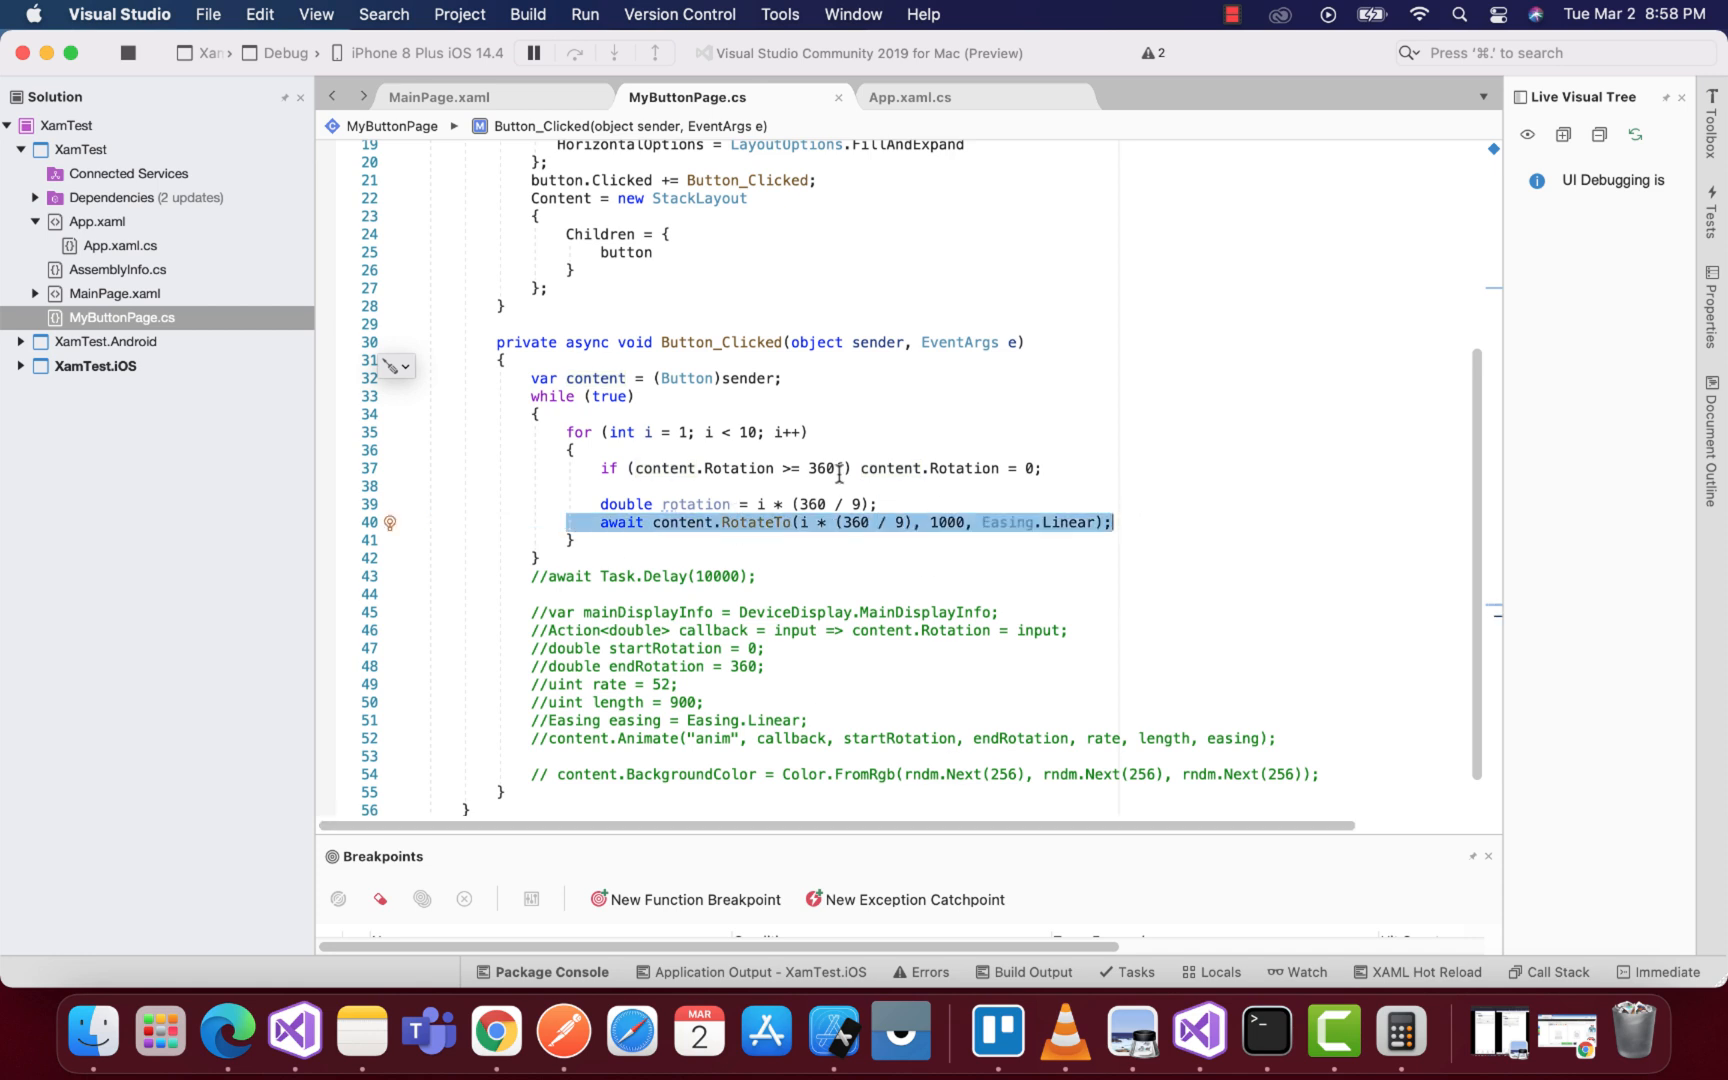
mouse_move(901, 1036)
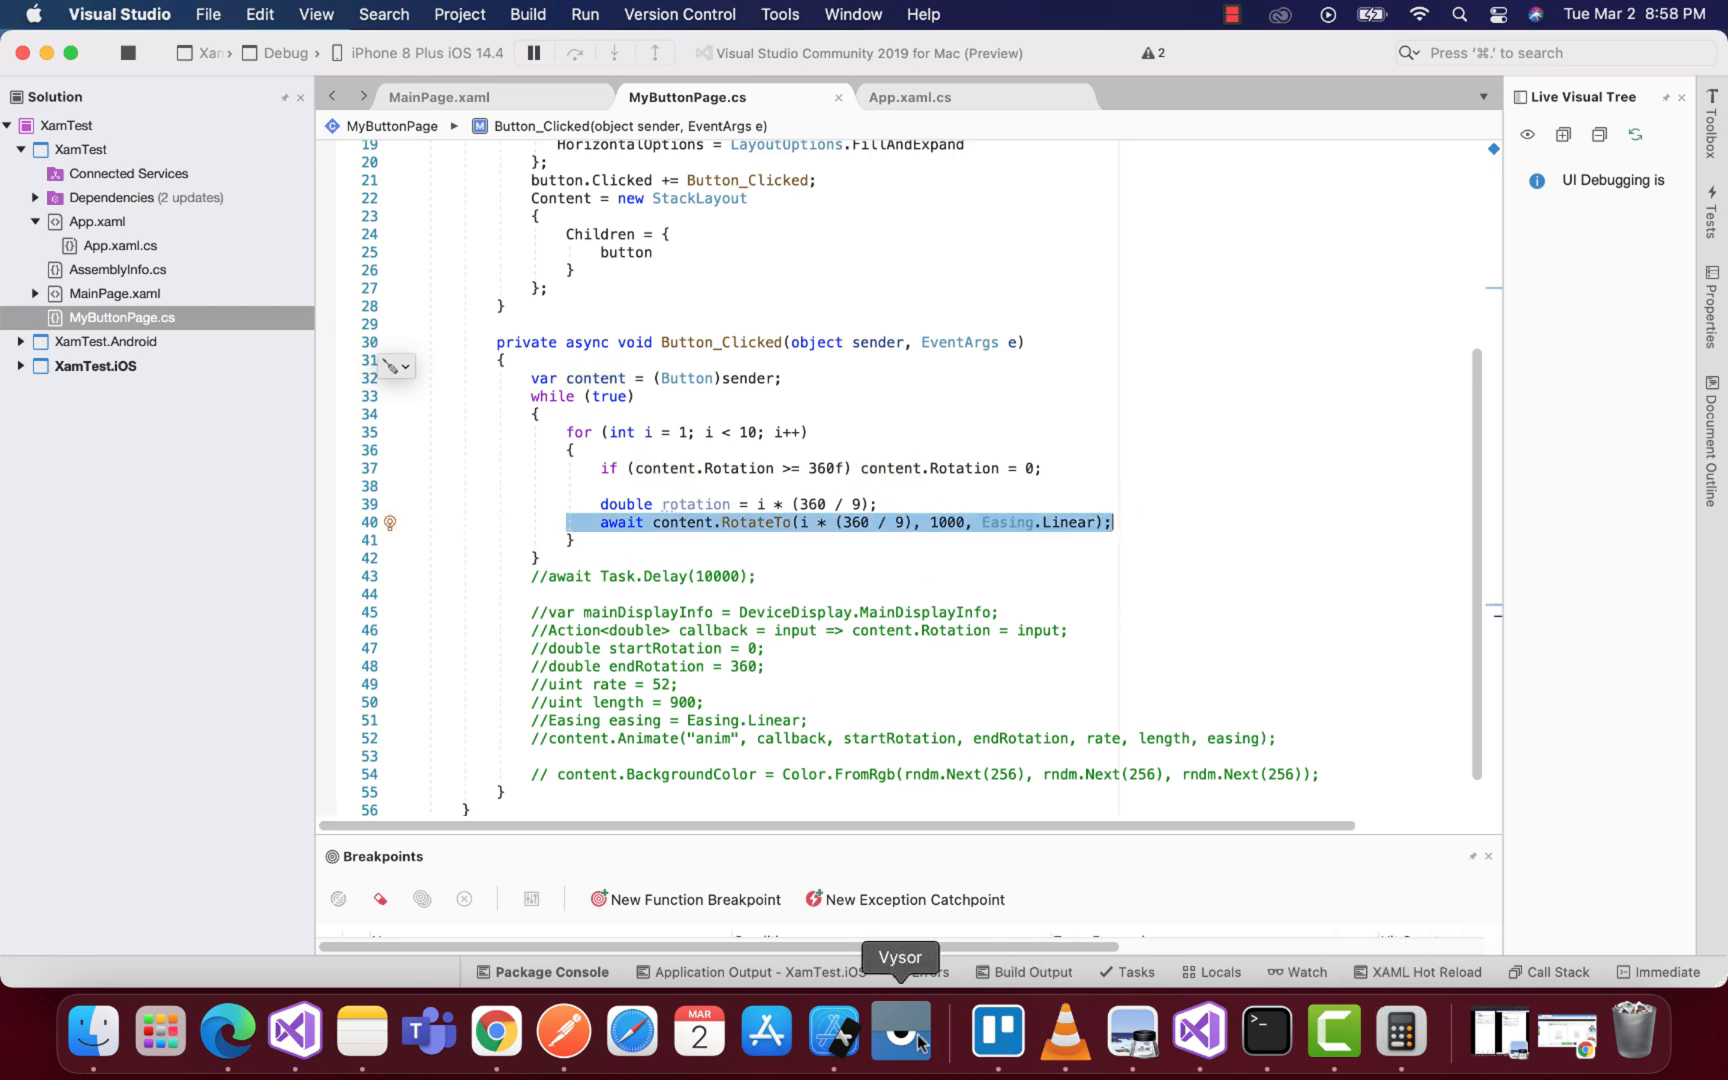
Bring up the iPhone 8 Plus Simulator and tap the 'Clicked' button to spin it.
click(899, 1034)
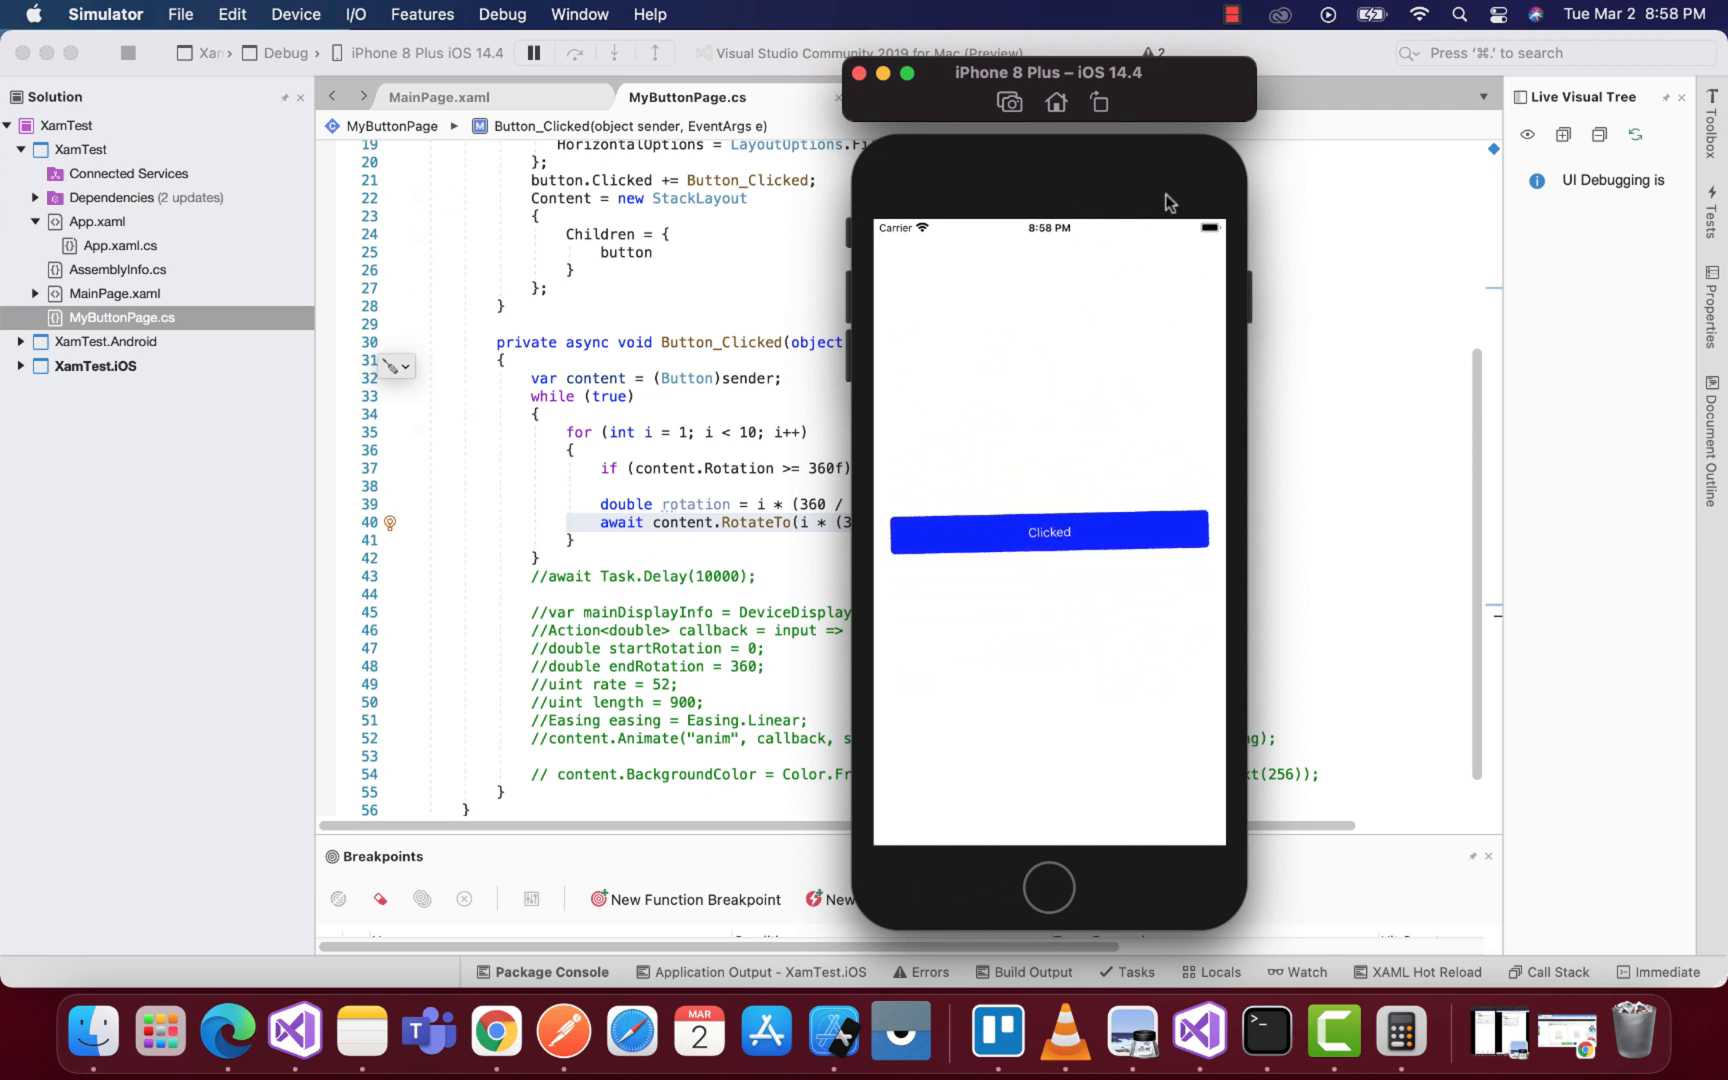
click(1048, 532)
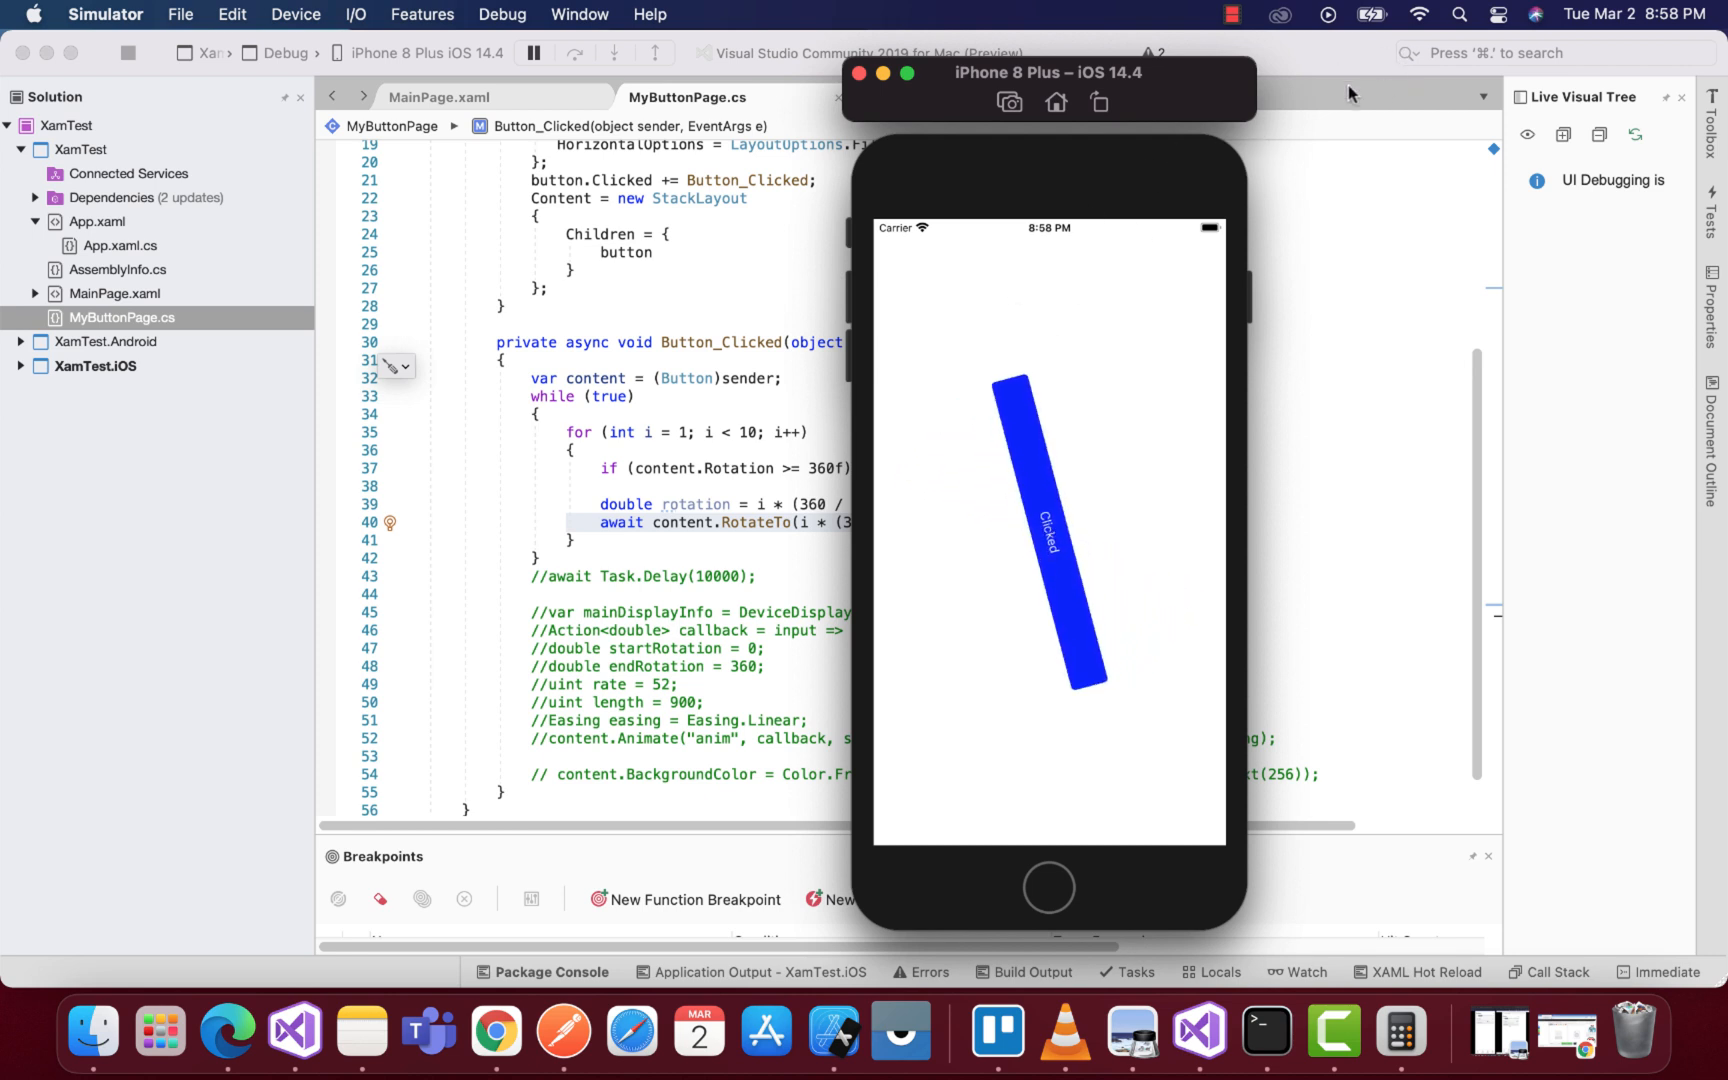